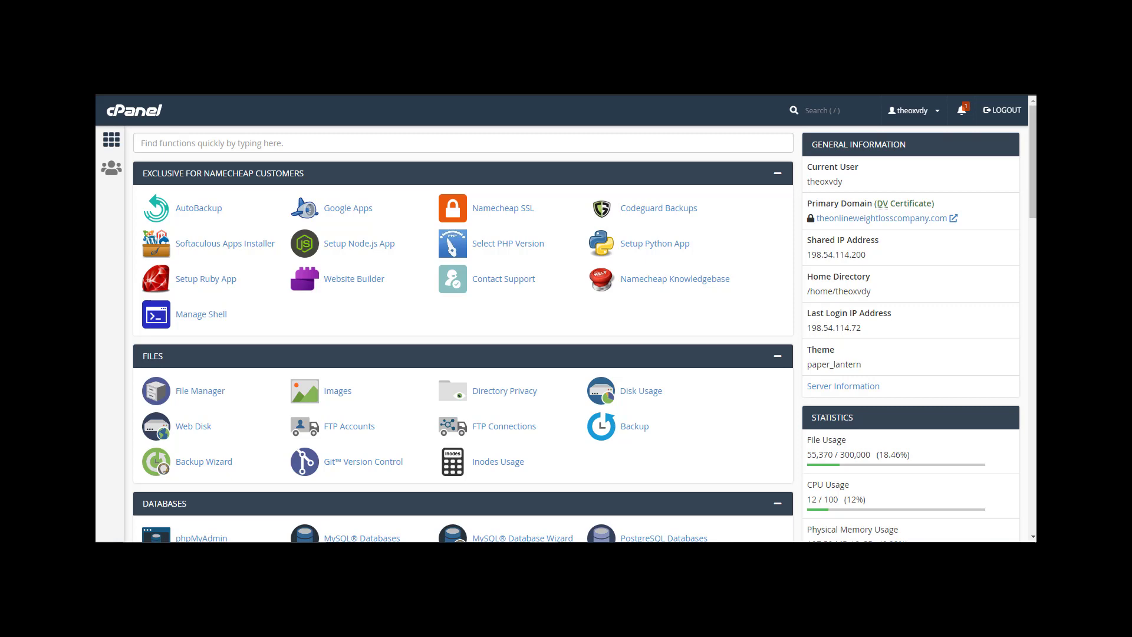
mouse_move(632, 343)
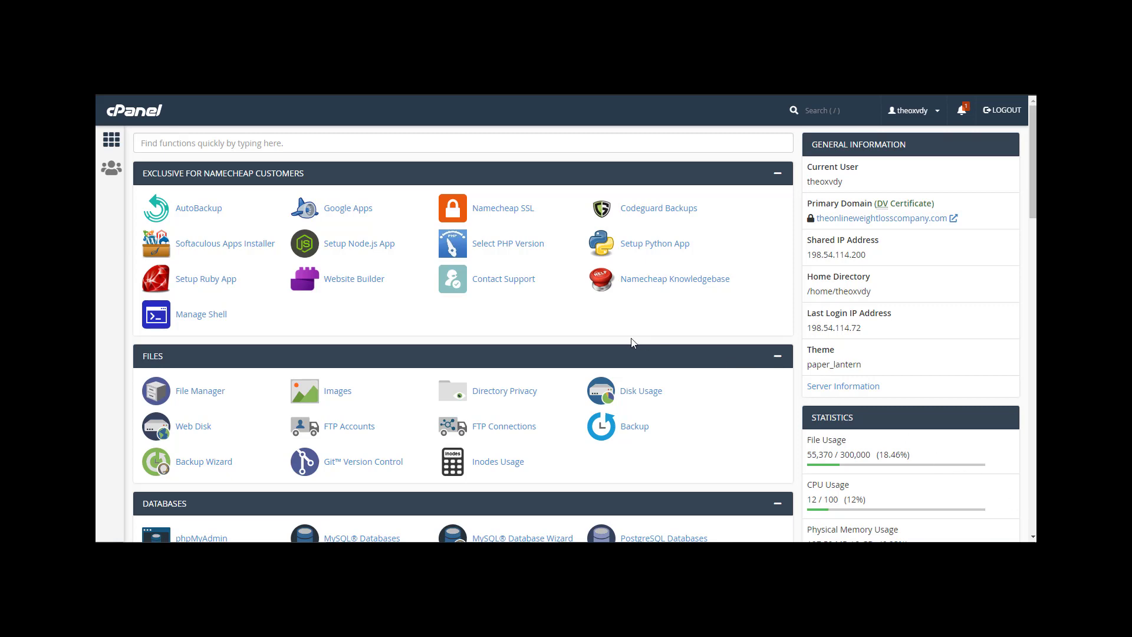
mouse_move(225, 243)
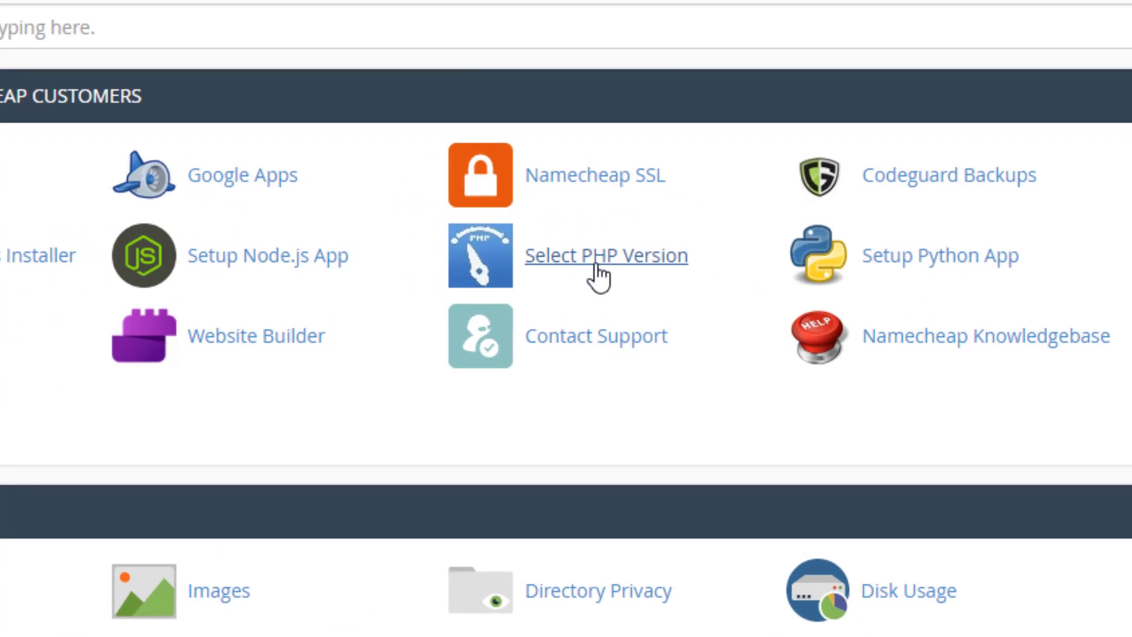
Step: Expand the Current PHP version dropdown listing versions 5.2 to 7.4
left_click(607, 255)
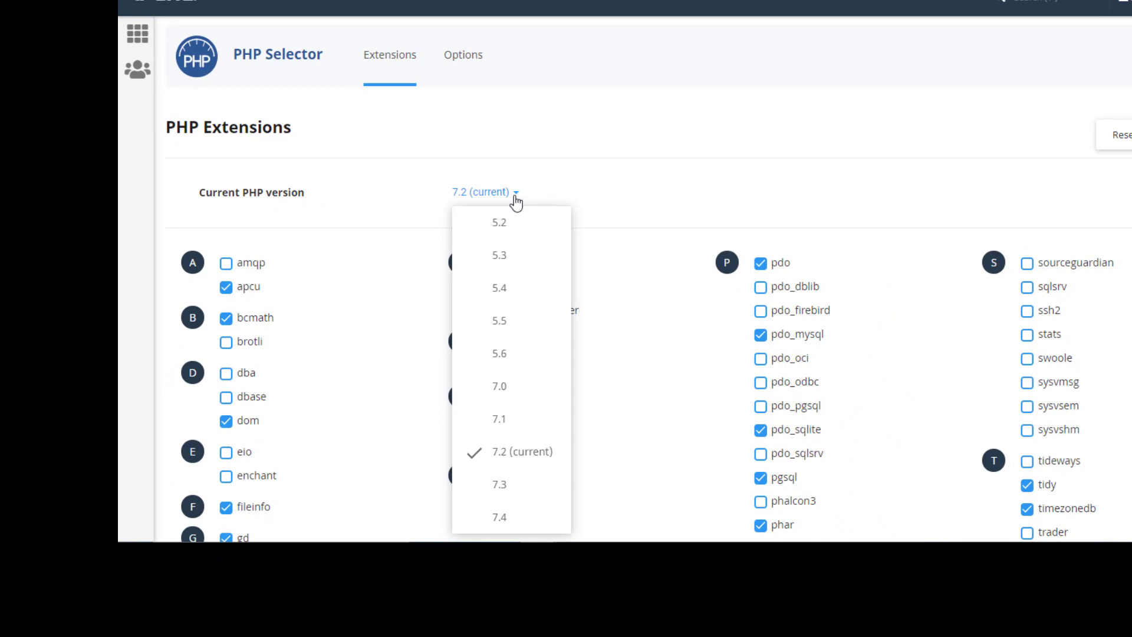
mouse_move(504, 520)
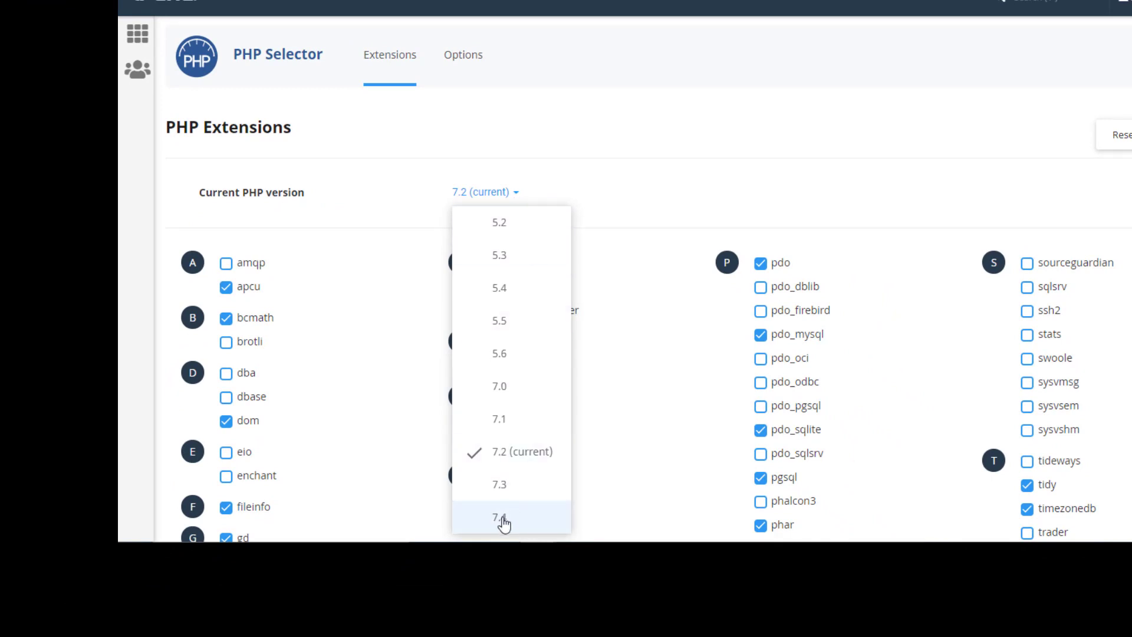
Step: Select PHP 7.4 and set it as the current version
left_click(503, 520)
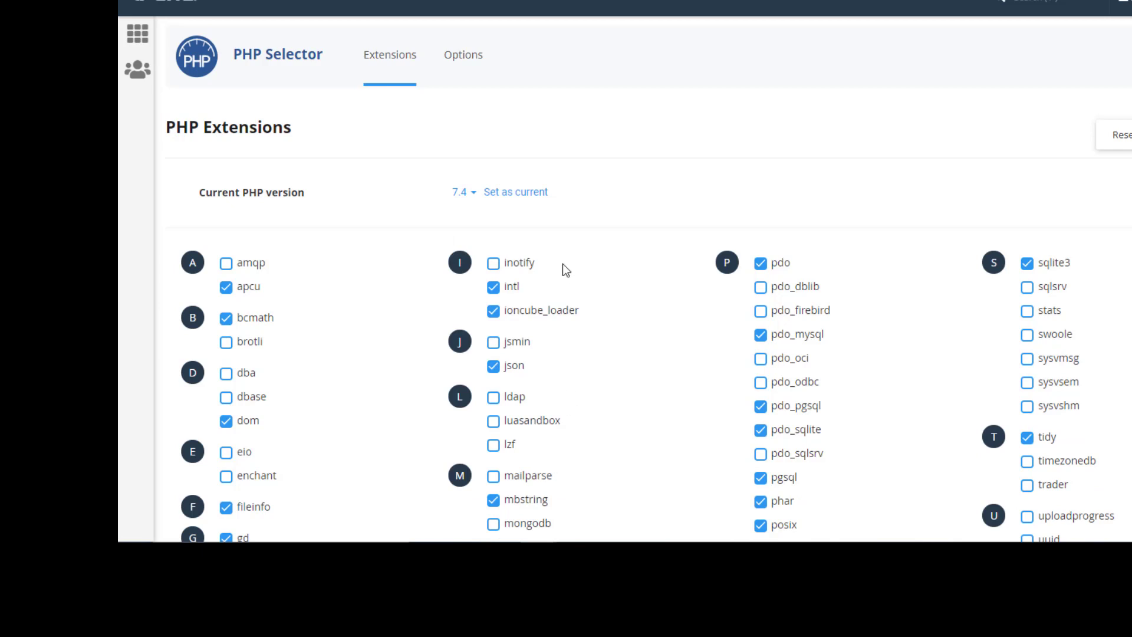
left_click(516, 192)
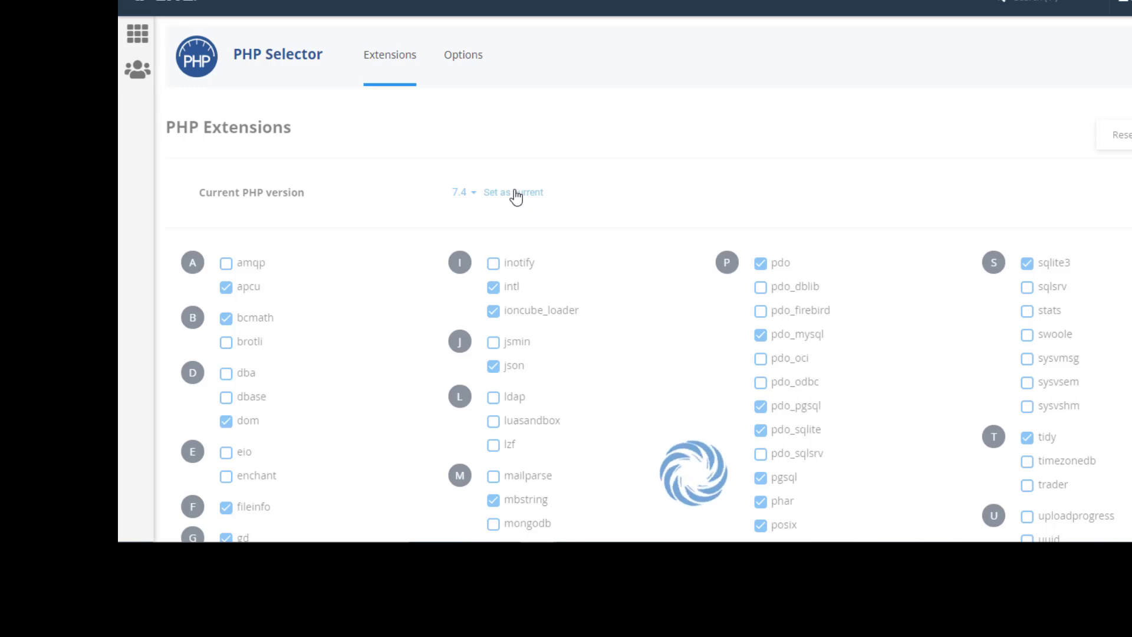
left_click(513, 192)
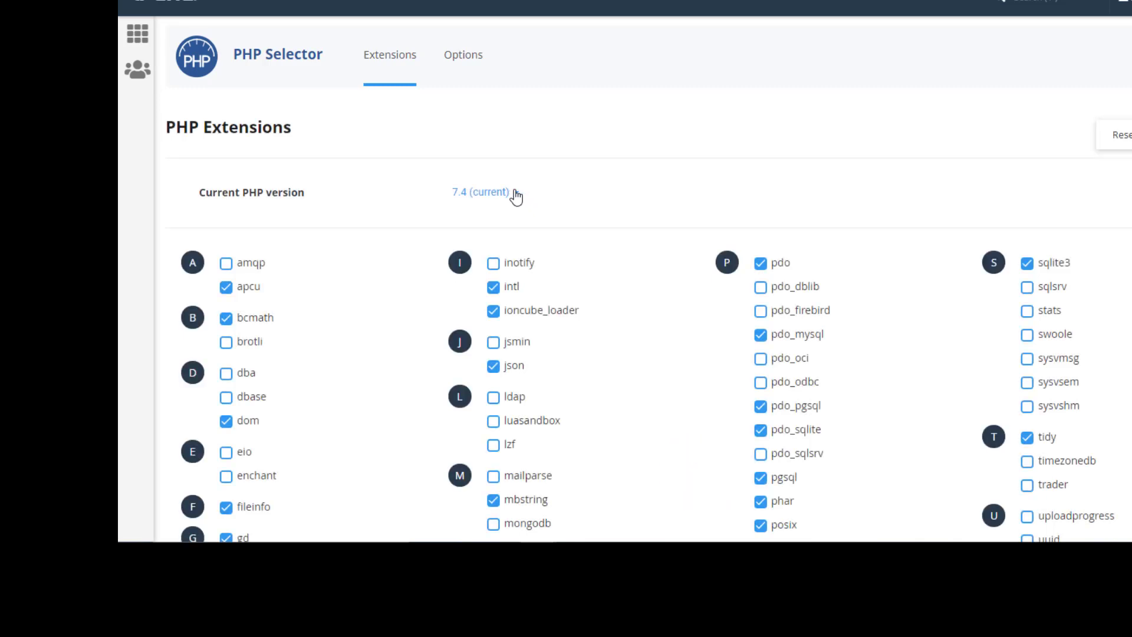